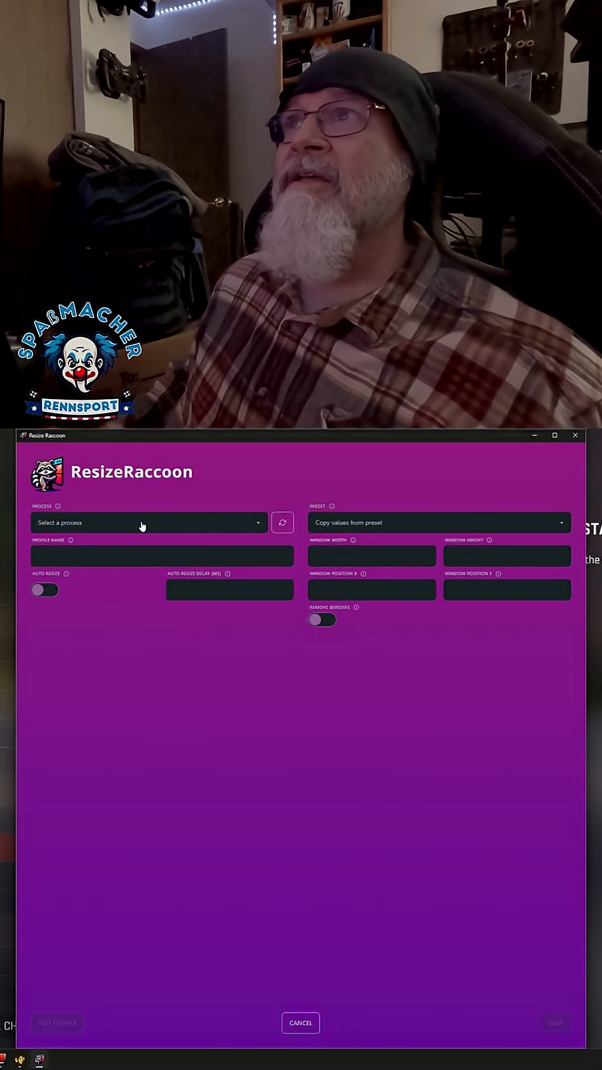
Step: Choose acr.exe as the target process for the new profile
left_click(147, 521)
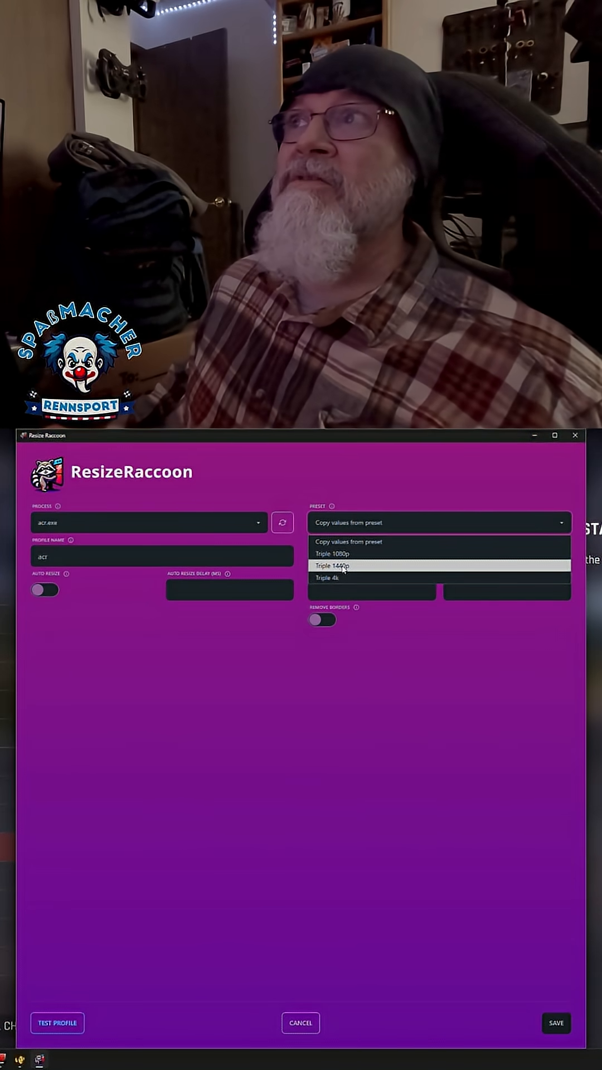
Step: Apply the Triple 1440p preset and save the profile as AC Rally
left_click(331, 566)
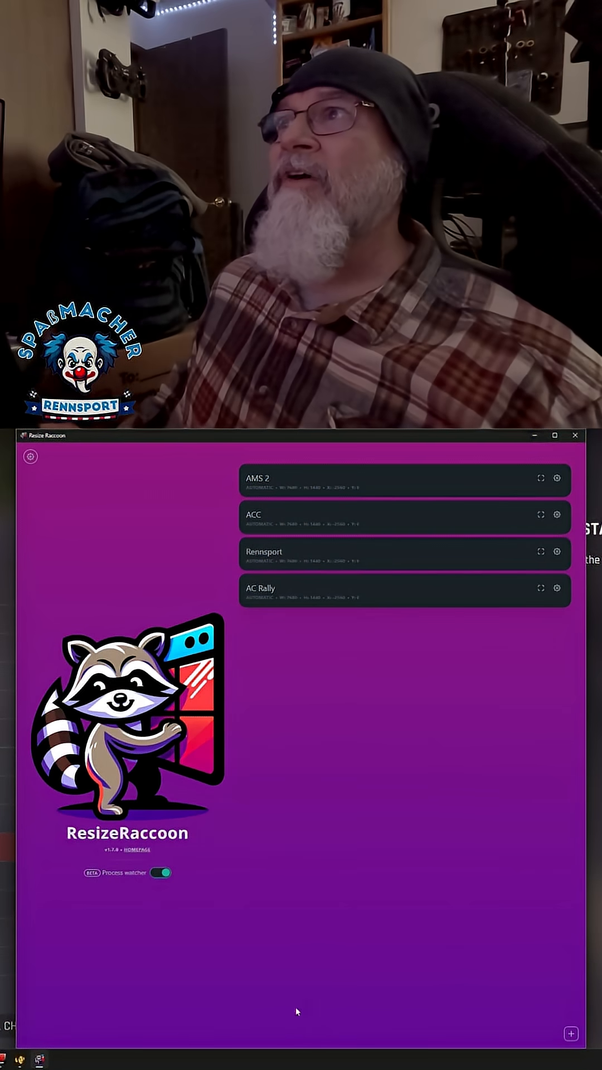
Step: Reopen AC Rally, keep 7680x1440 at X -2560 with Auto Resize on, and save
left_click(556, 587)
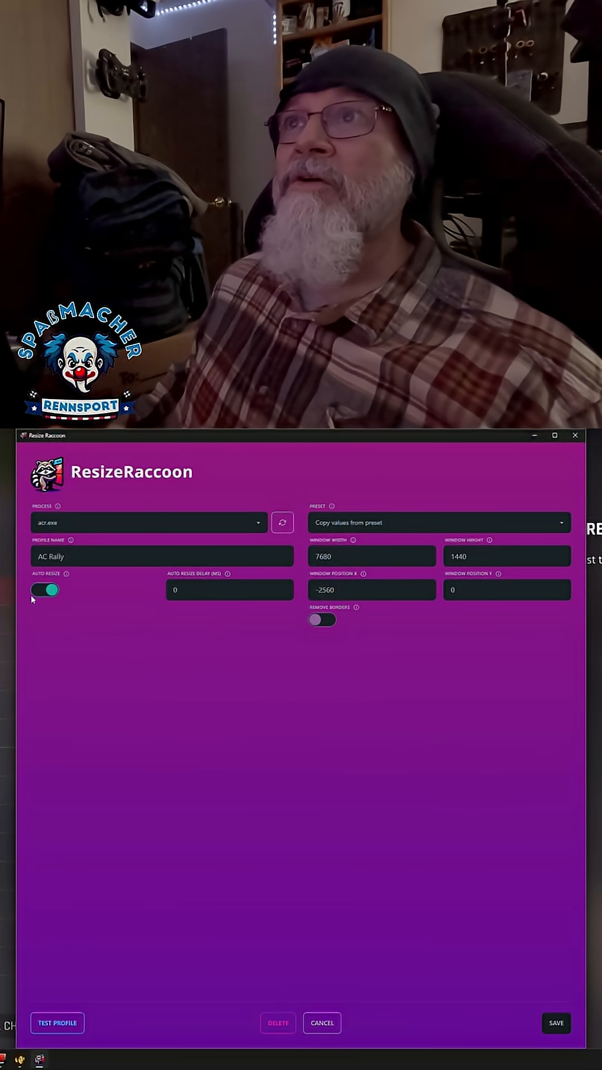
left_click(321, 1023)
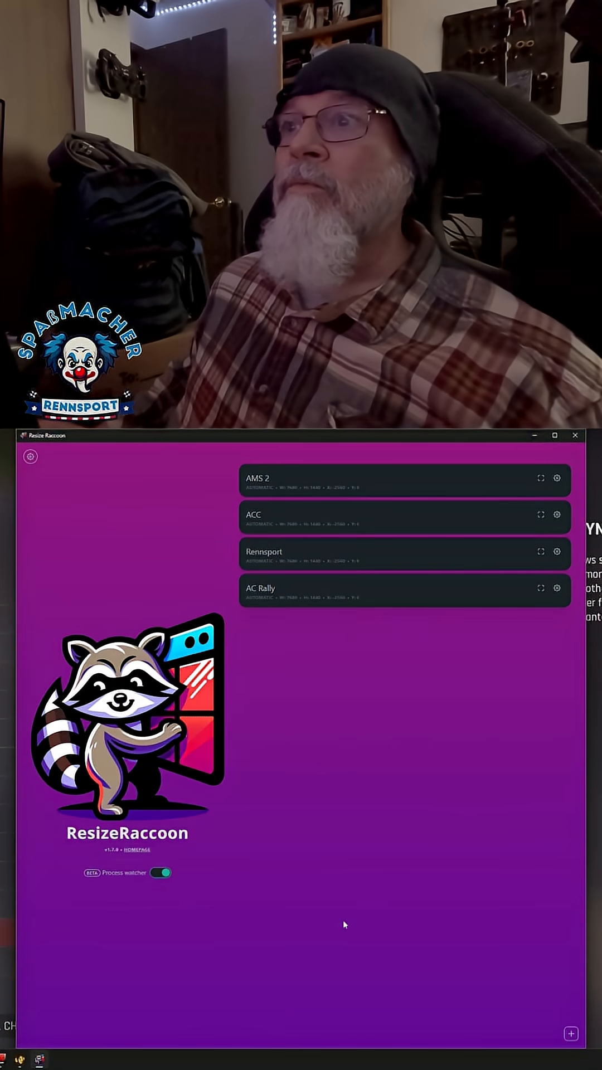